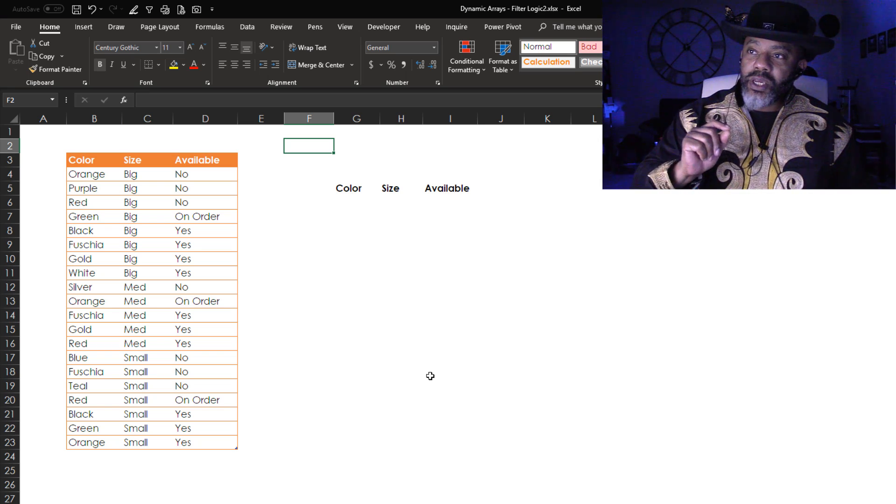
{"action": "mouse_move", "coordinate": [410, 350]}
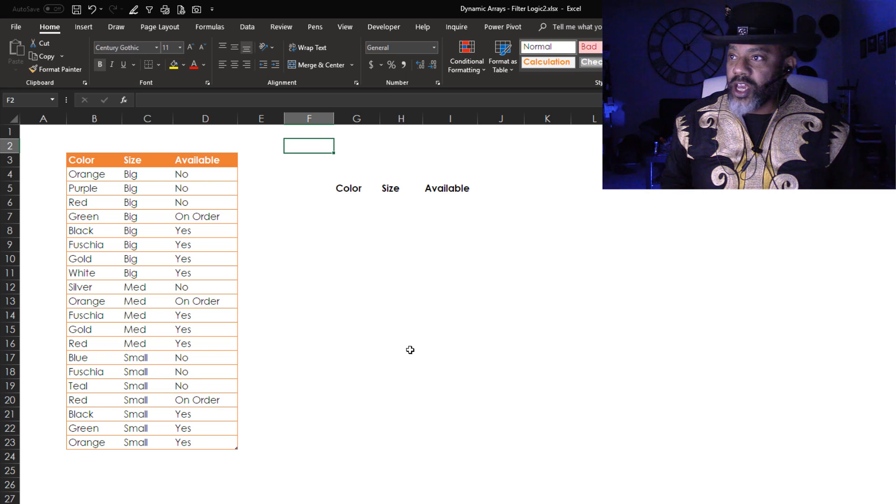
- Begin =FILTER(Table6, with the first criterion (Table6[Size]="Big") in G6
{"action": "left_click", "coordinate": [357, 202]}
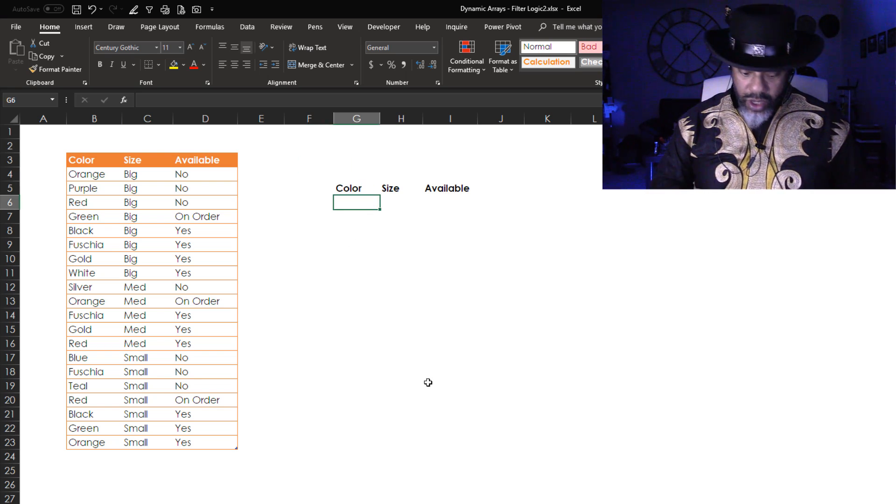
{"action": "type", "text": "=fi"}
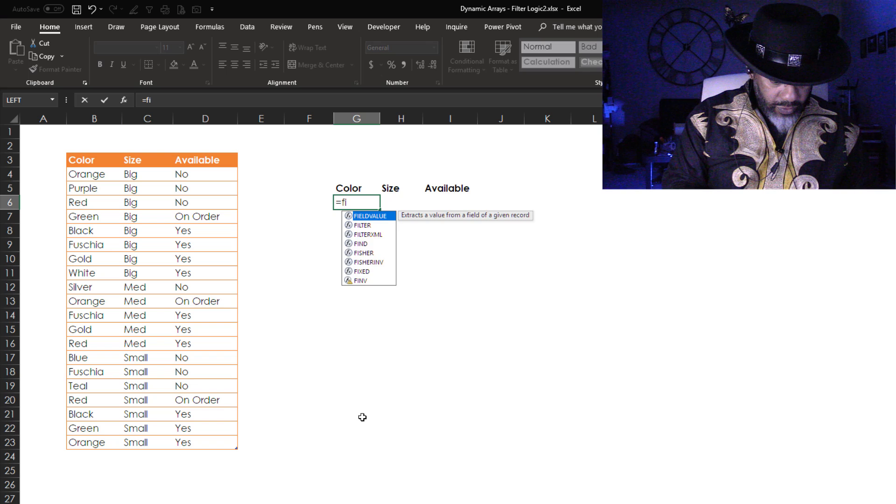
{"action": "type", "text": "le6"}
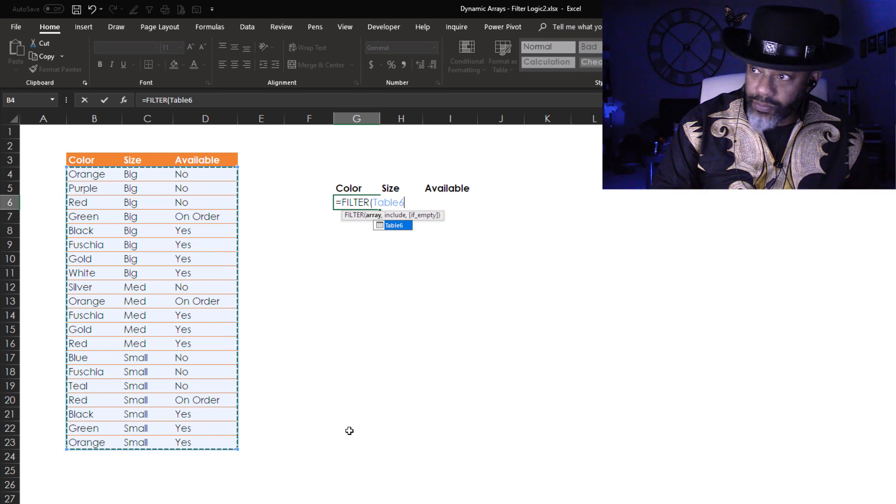
{"action": "type", "text": ","}
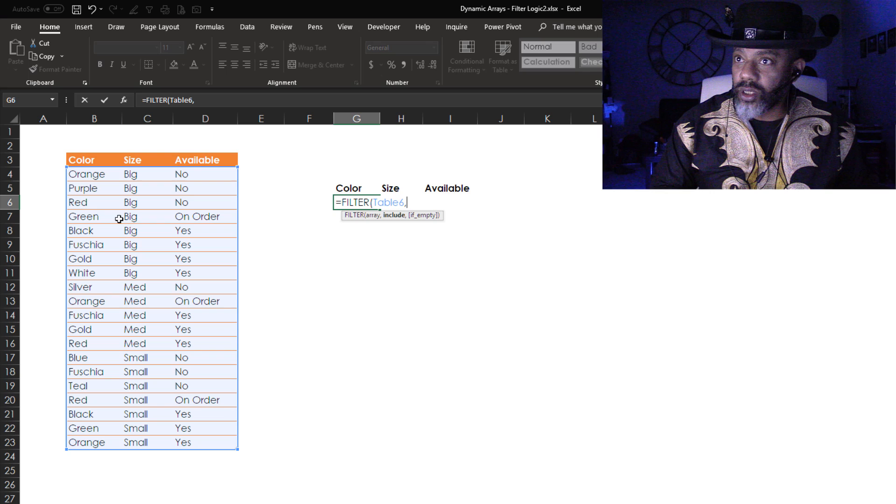
{"action": "mouse_move", "coordinate": [288, 367]}
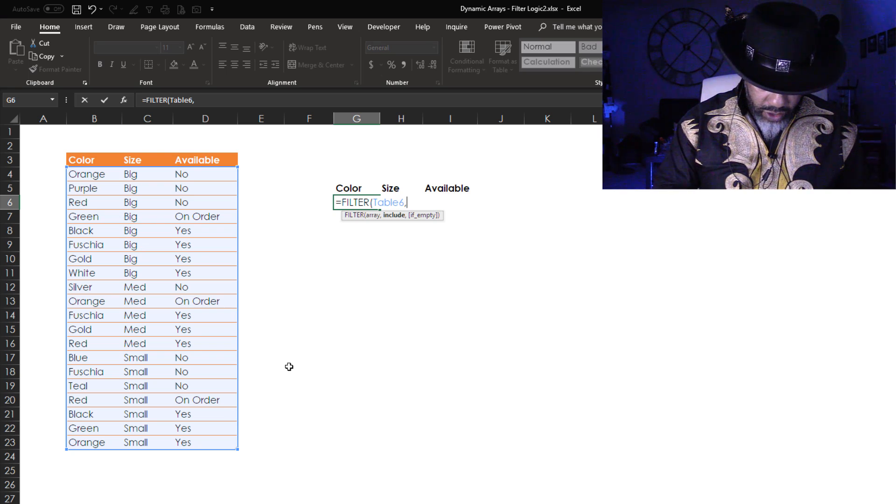
{"action": "type", "text": "("}
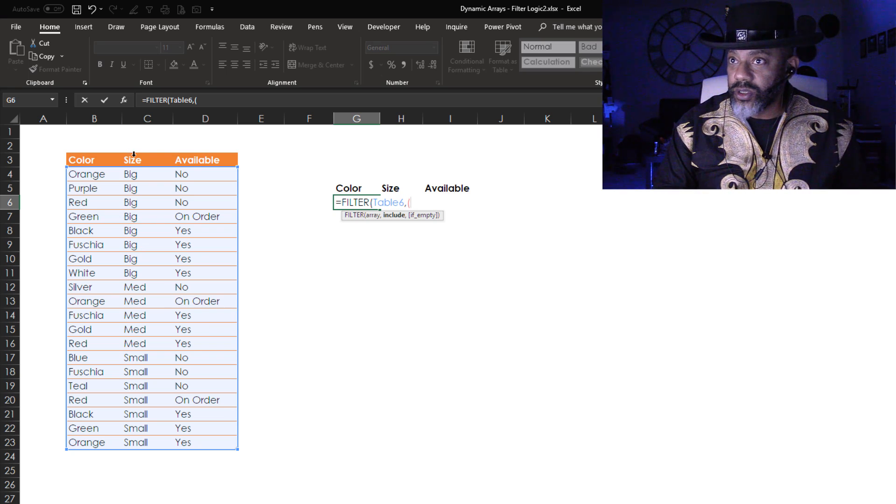
{"action": "left_click", "coordinate": [148, 174]}
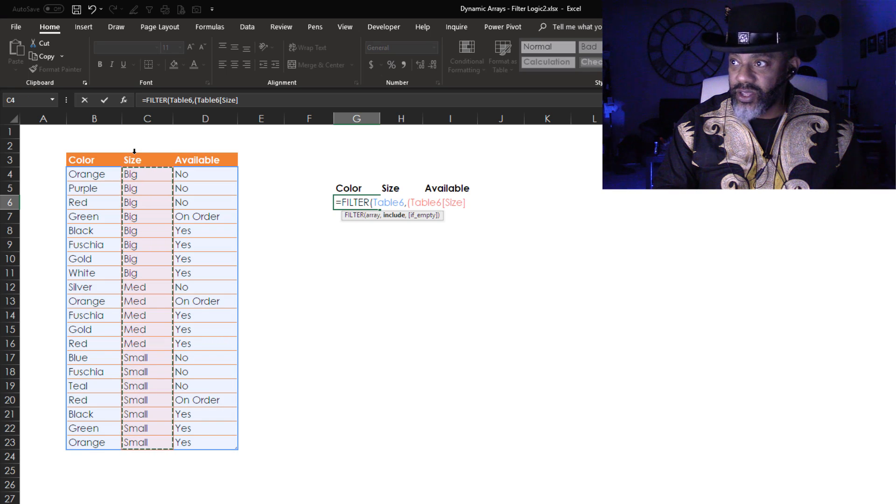
{"action": "type", "text": "="}
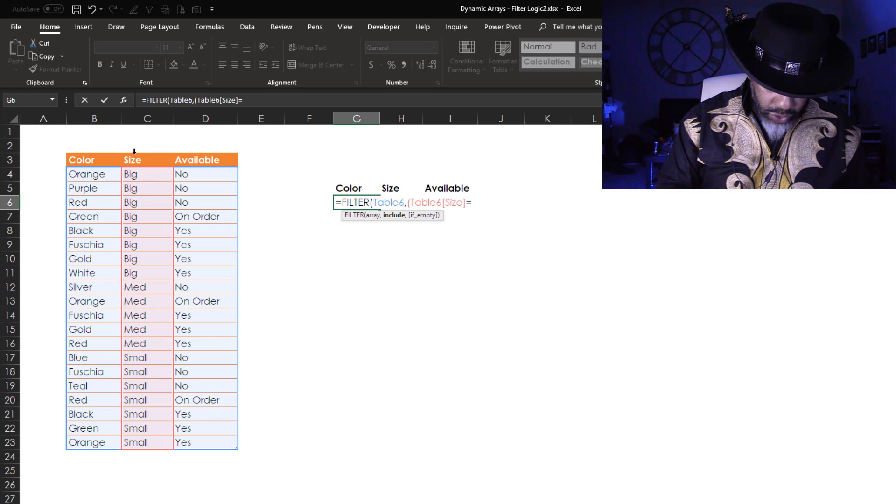
{"action": "type", "text": "=\"Big"}
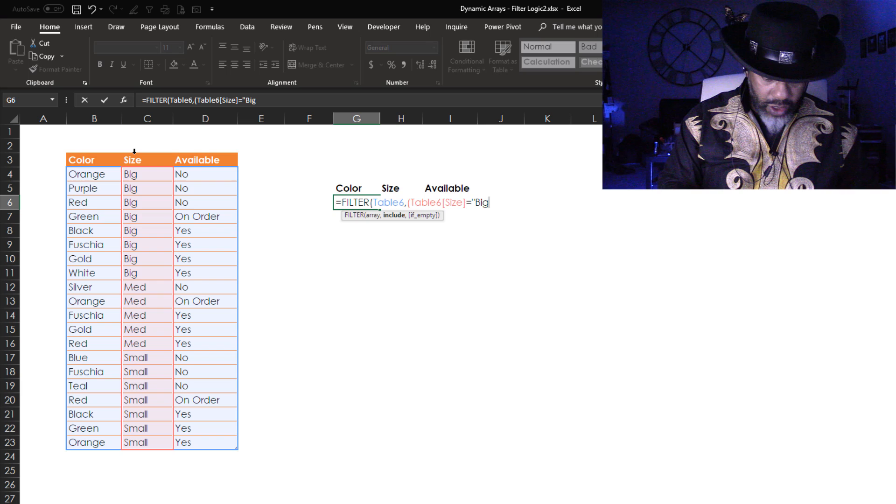
{"action": "type", "text": "\""}
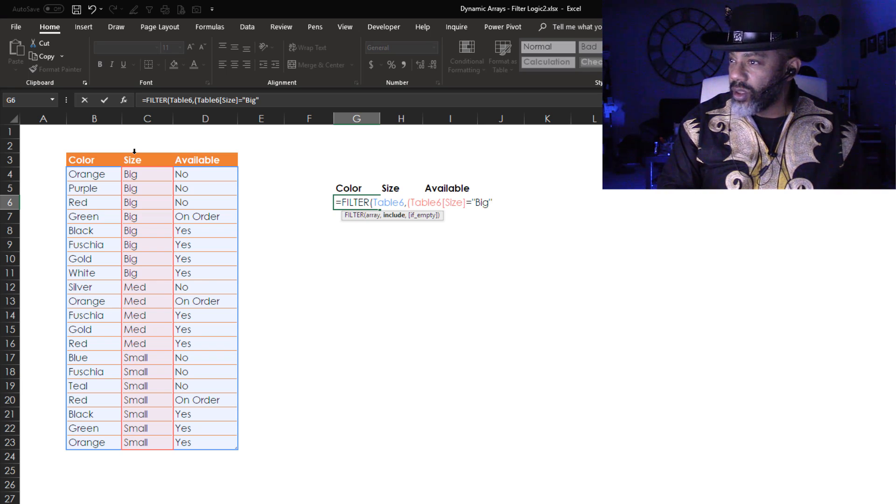
{"action": "type", "text": ")"}
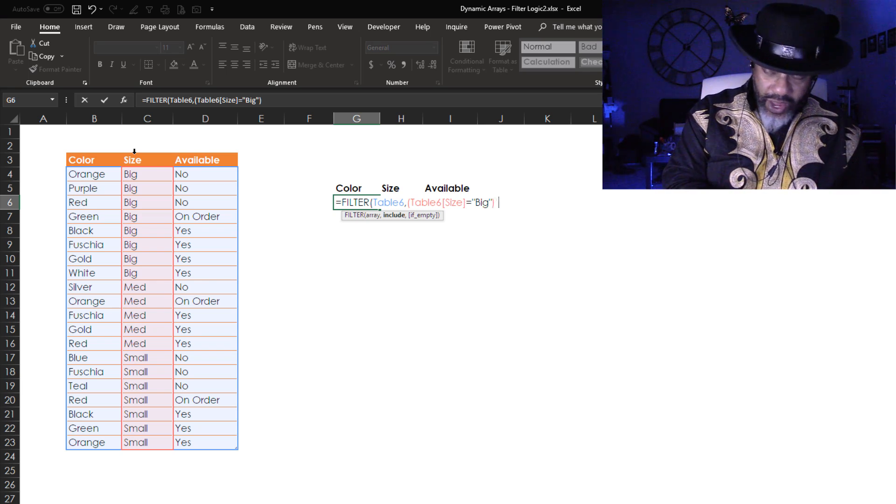
- Multiply in the second criterion (Table6[Available]="Yes") and close the formula
{"action": "type", "text": "*"}
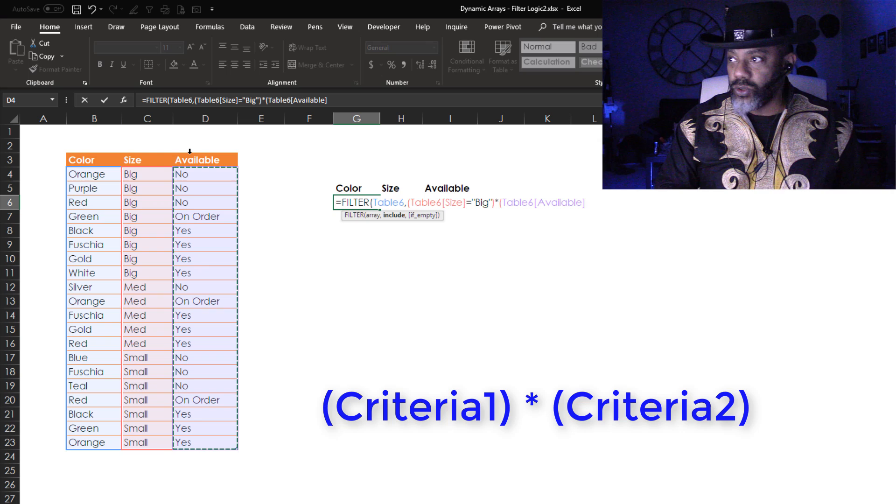
{"action": "type", "text": "=\""}
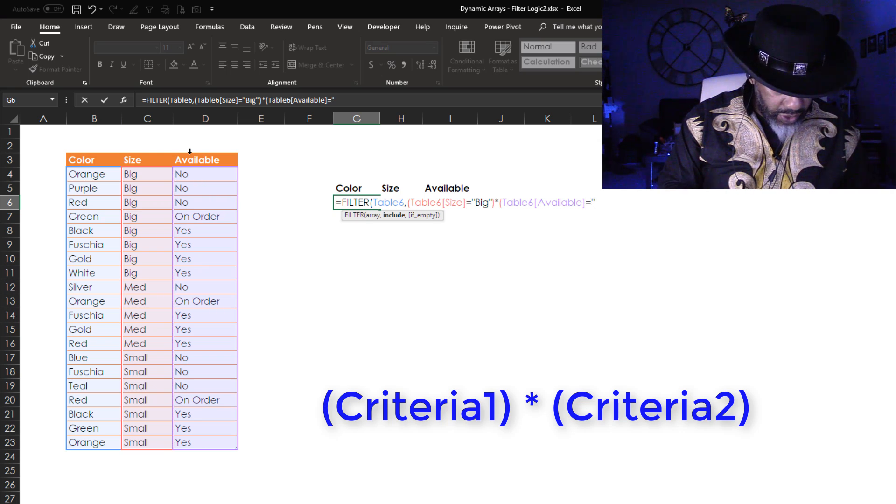
{"action": "type", "text": "Yes\""}
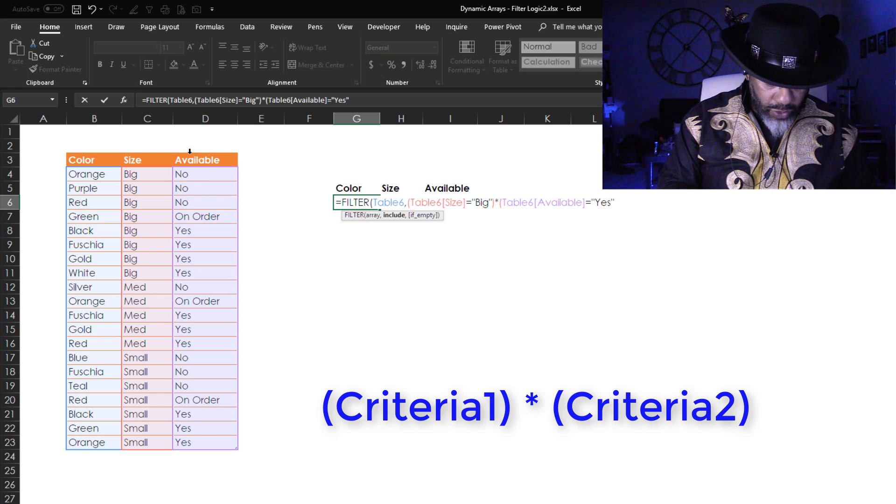
{"action": "type", "text": "))"}
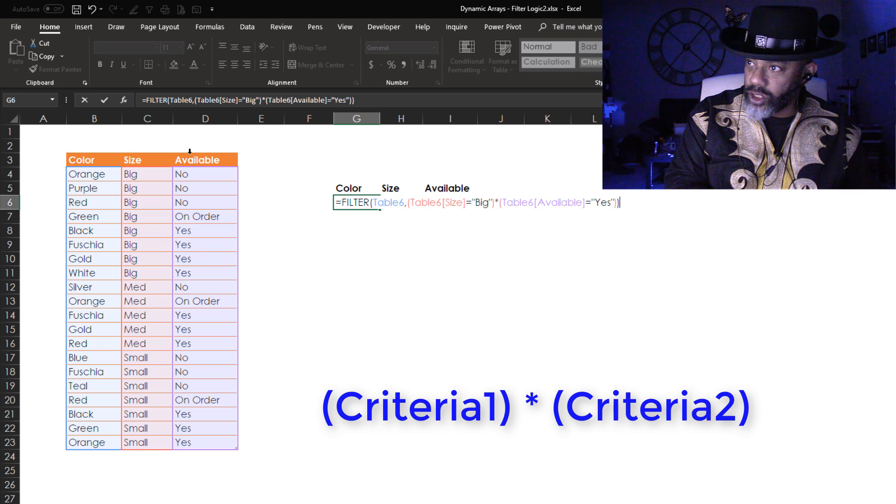
{"action": "key", "text": "Enter"}
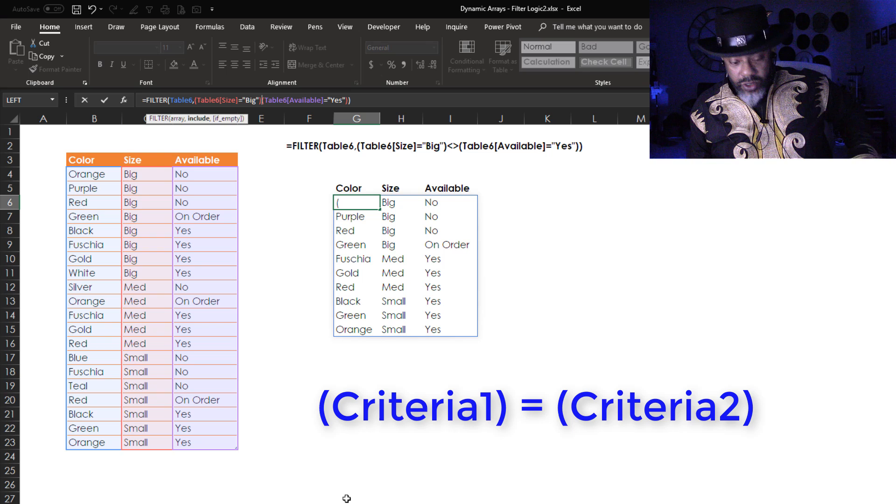
{"action": "type", "text": "="}
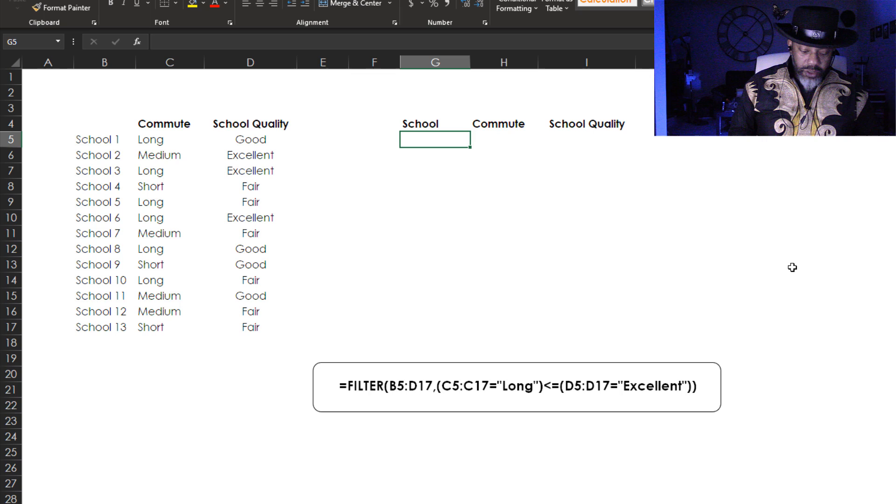
- Enter =FILTER(B5:D17,(C5:C17="Long")<=(D5:D17="Excellent")) in G5
{"action": "type", "text": "="}
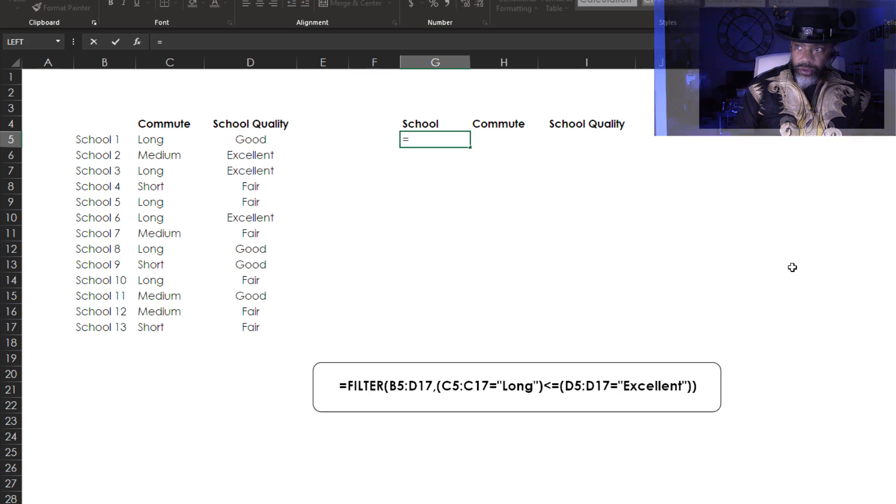
{"action": "type", "text": "=FILTER(B5:D17,(C5:C17=\"Long\")<=(D5:D17=\""}
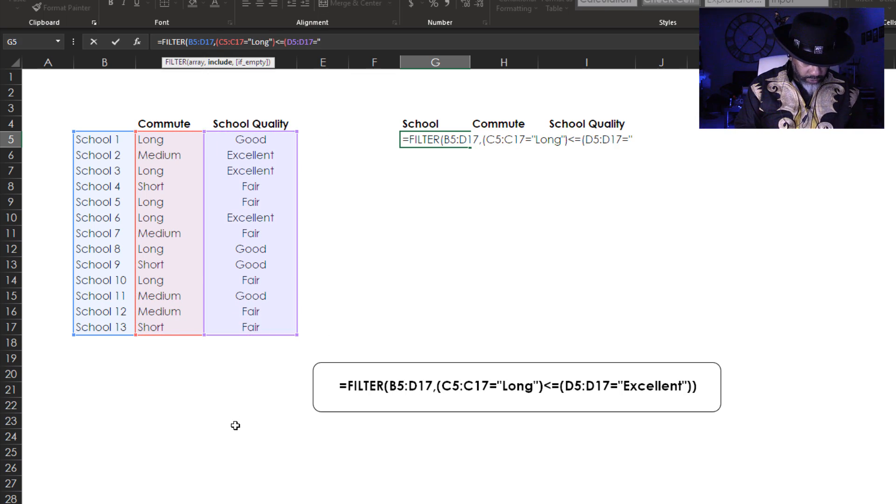
{"action": "type", "text": "Excellent\"))"}
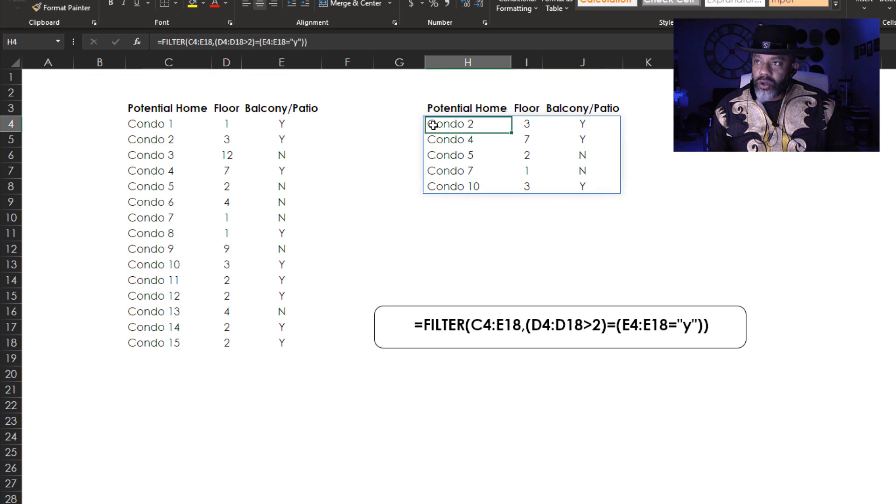
- Reopen the condo FILTER formula in H4 for editing to review its Floor and Balcony criteria
{"action": "double_click", "coordinate": [454, 125]}
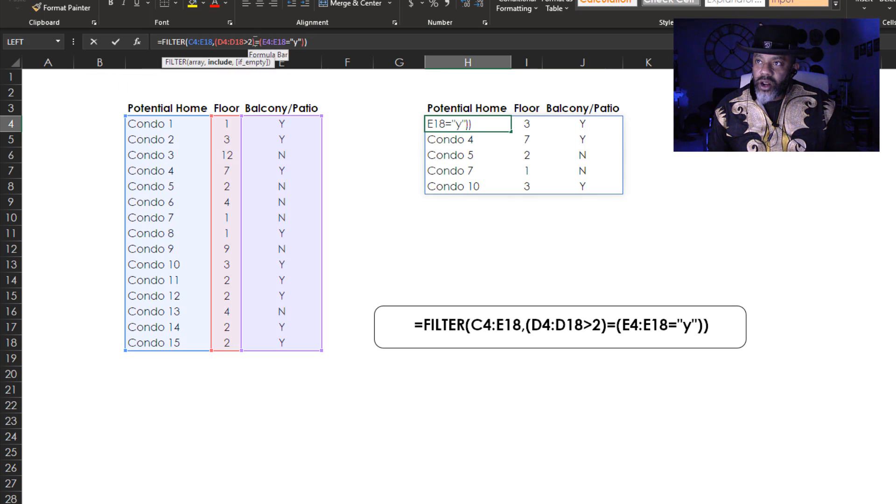